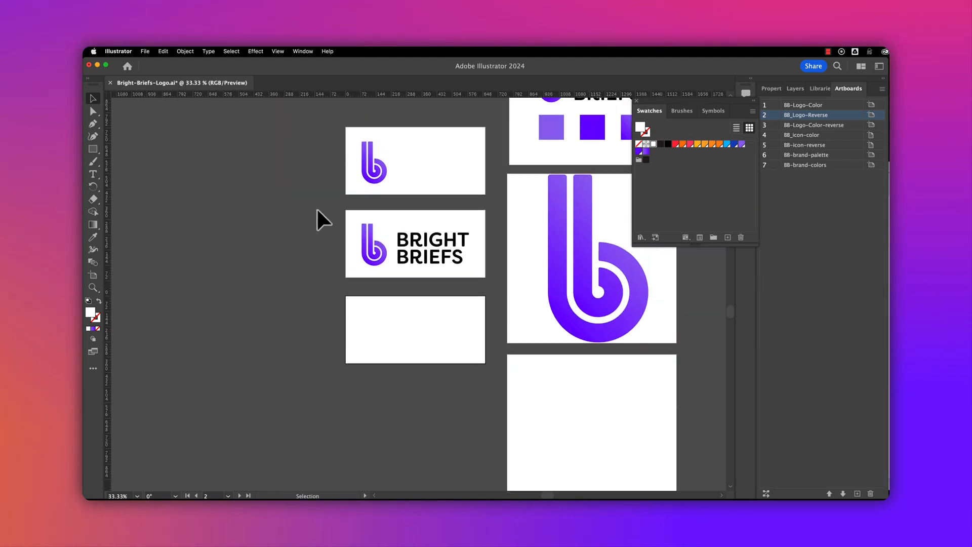
Step: Open the Export for Screens dialog from the File menu
left_click(145, 51)
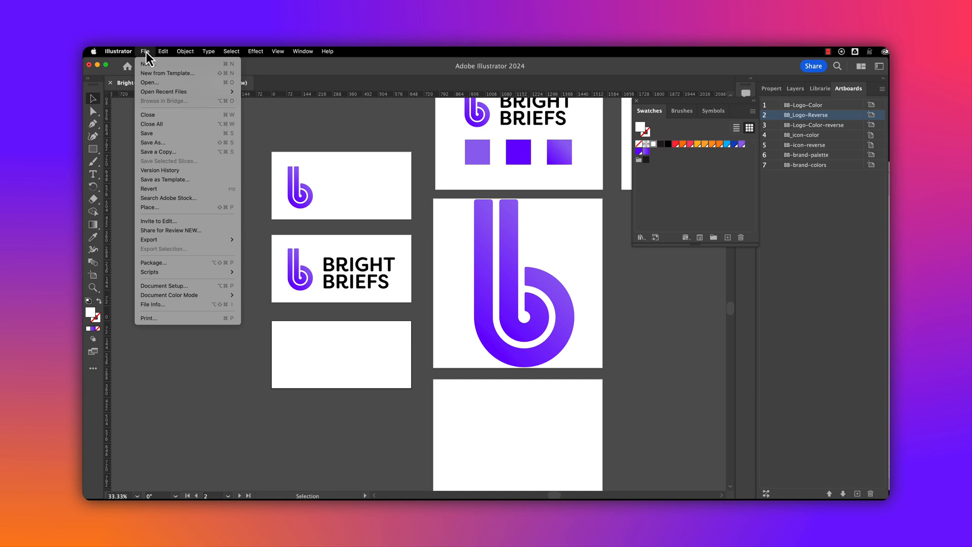
mouse_move(149, 239)
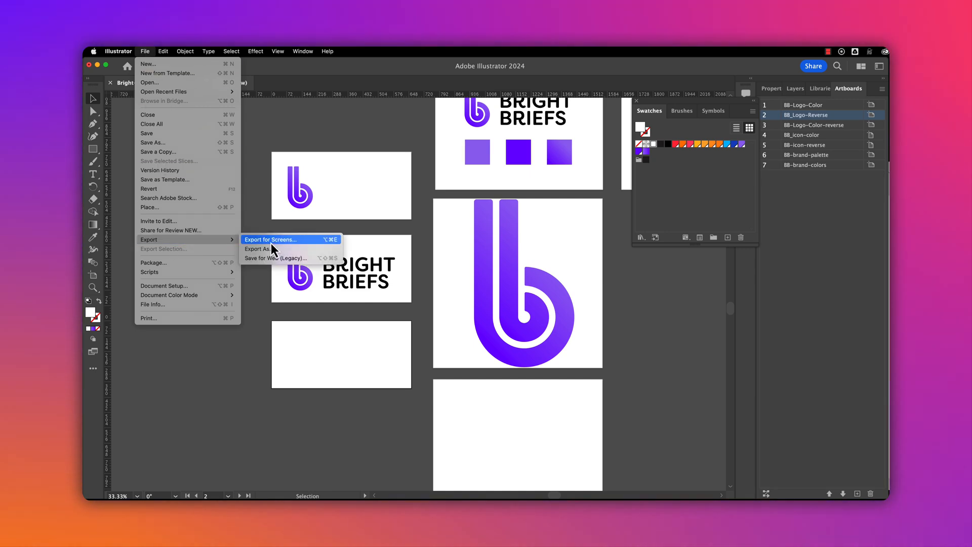
left_click(269, 240)
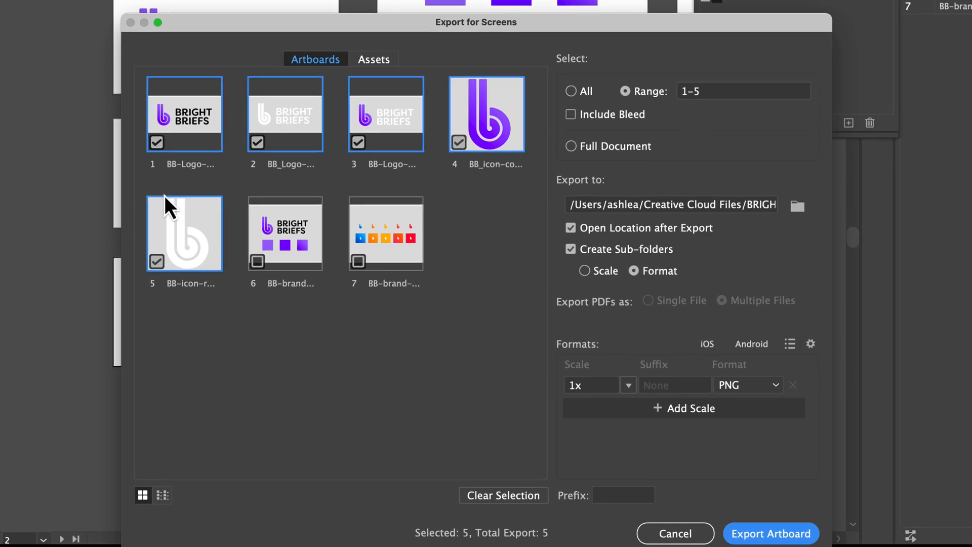
mouse_move(614, 214)
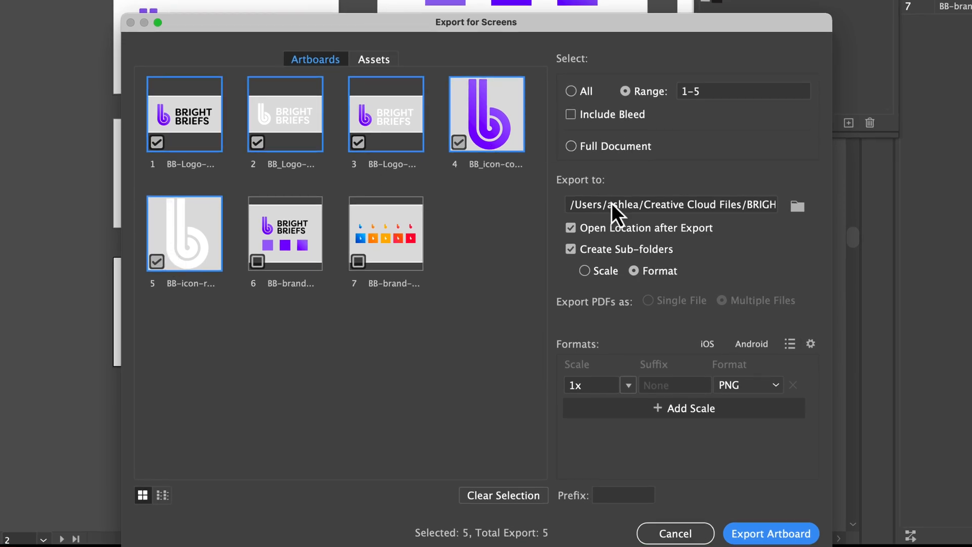
mouse_move(719, 217)
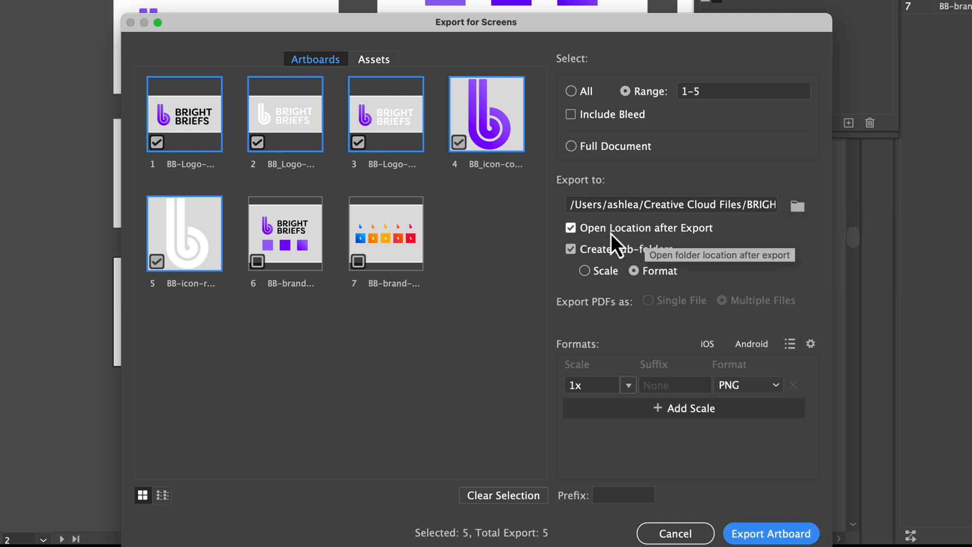
mouse_move(672, 263)
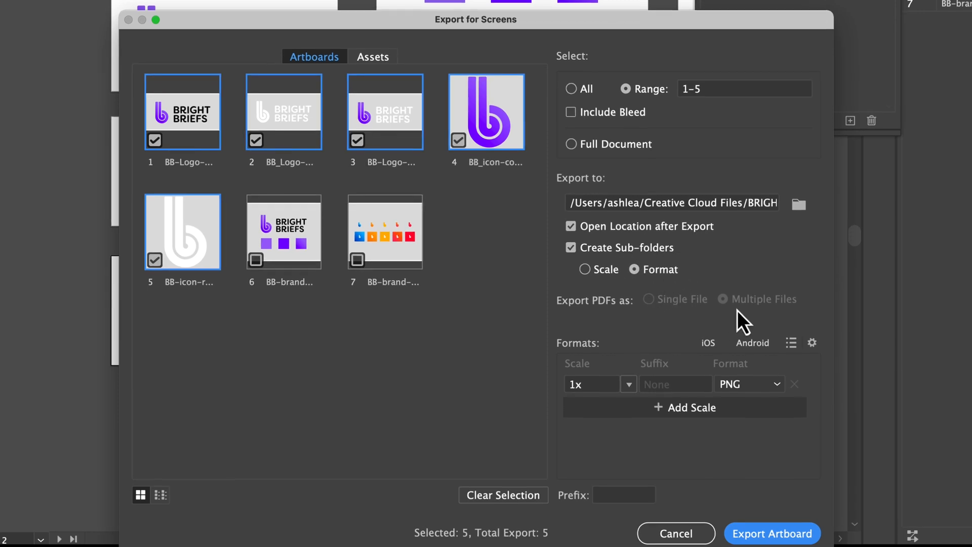
scroll("down", 3)
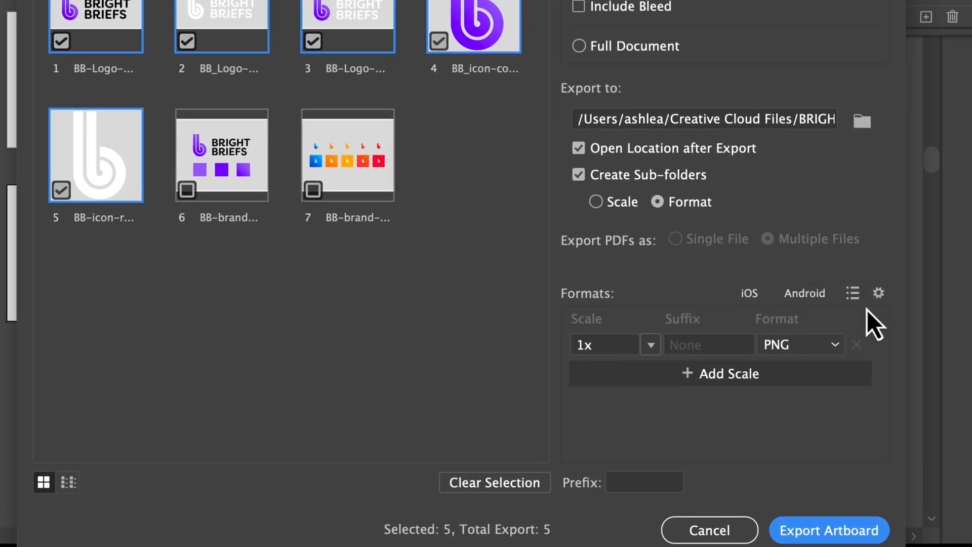
mouse_move(891, 353)
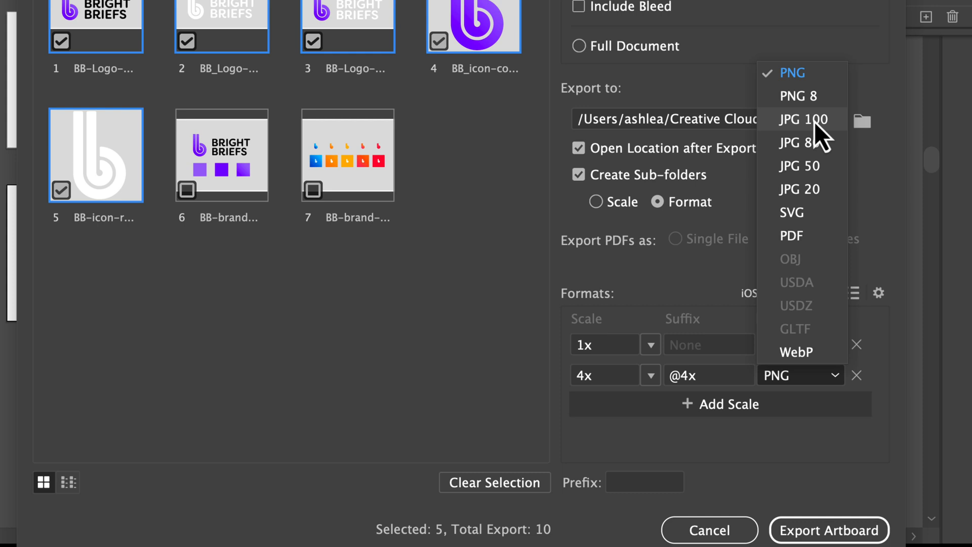
Step: Set the second export format to JPG 100 with no suffix and adjust its scale
left_click(800, 119)
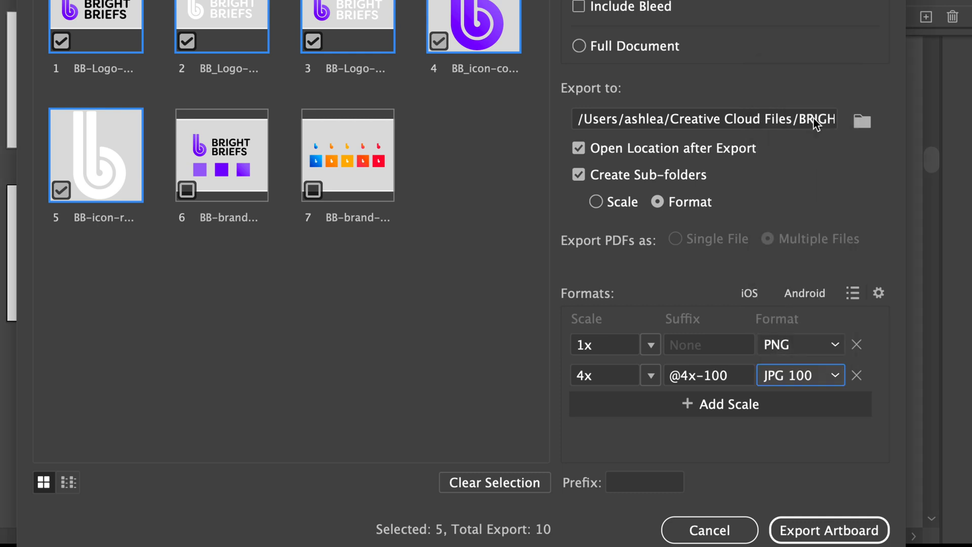
left_click(707, 374)
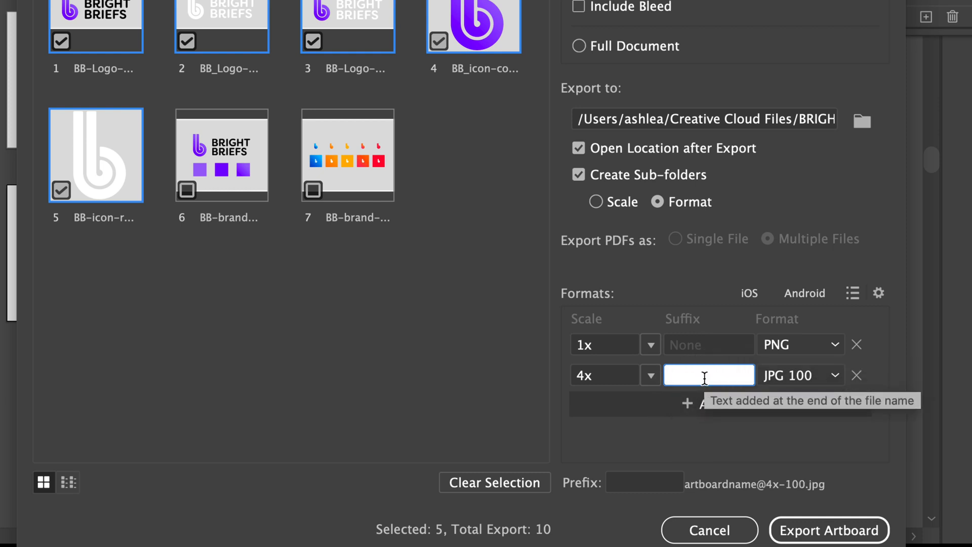
left_click(650, 375)
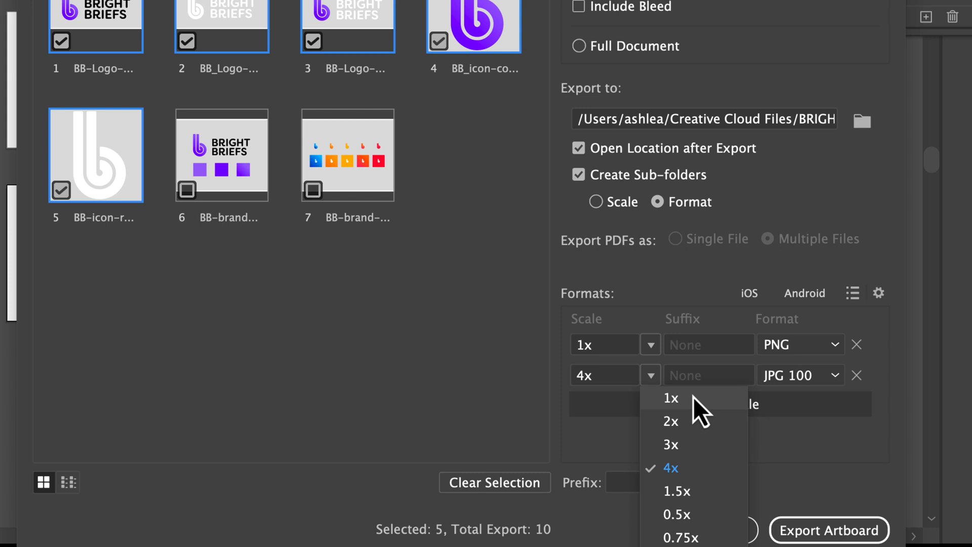
left_click(670, 421)
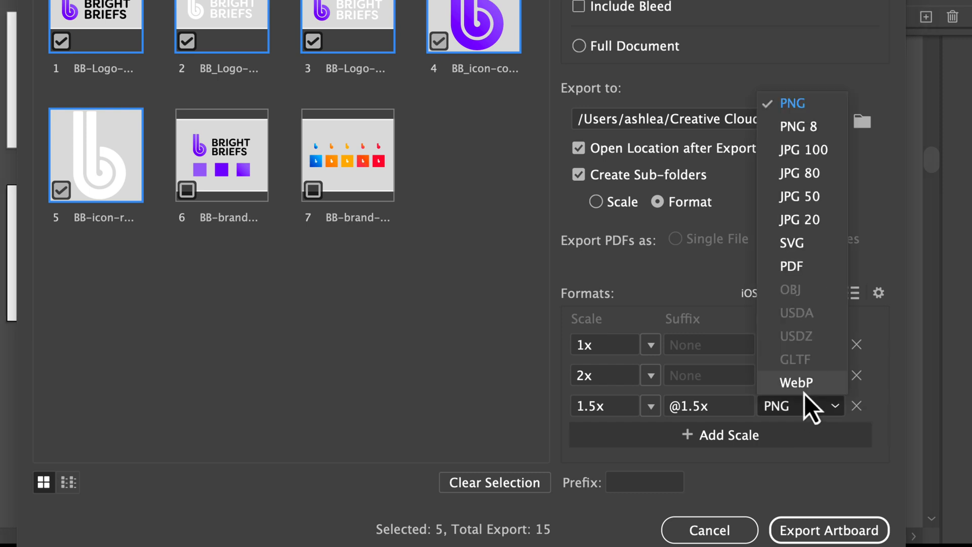
Step: Set the third and fourth formats to SVG and PDF, then export the five artboards
left_click(785, 242)
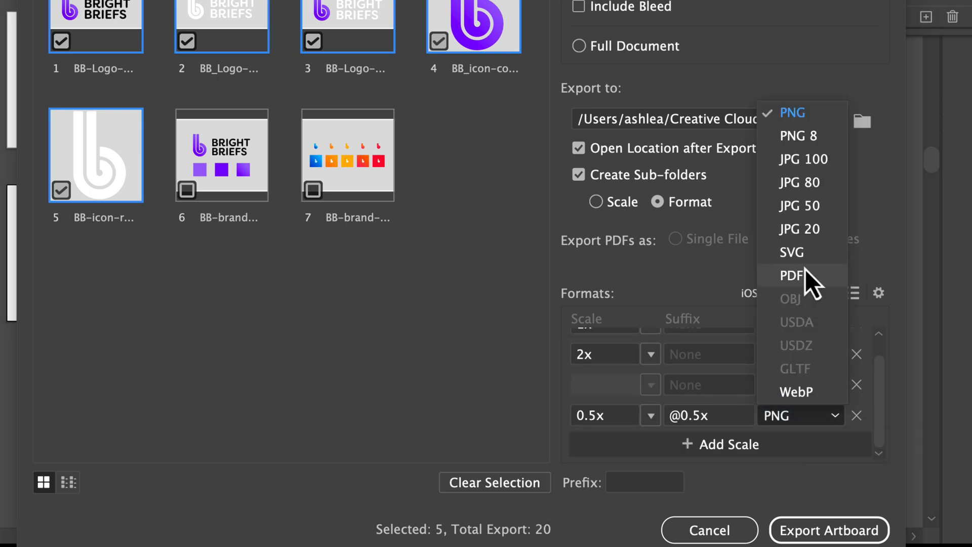
left_click(790, 275)
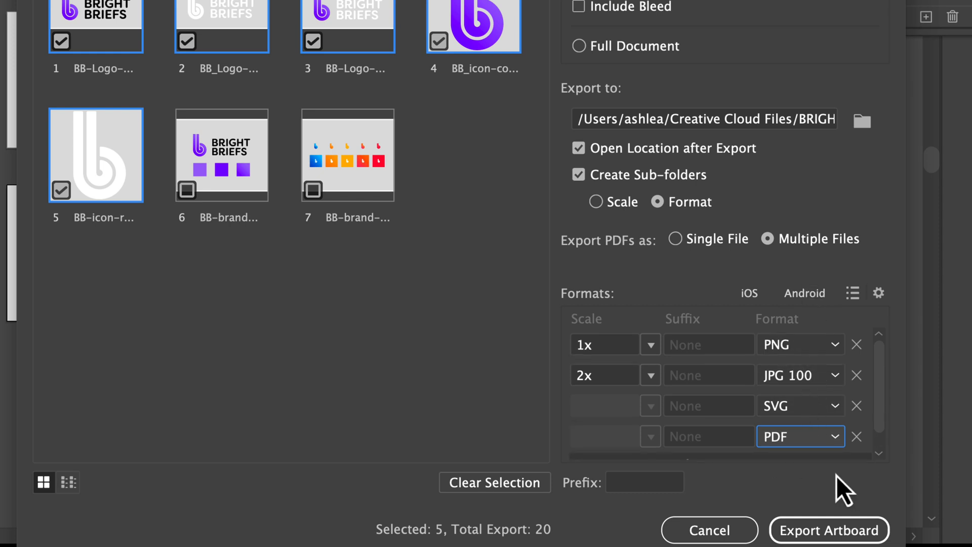
left_click(829, 529)
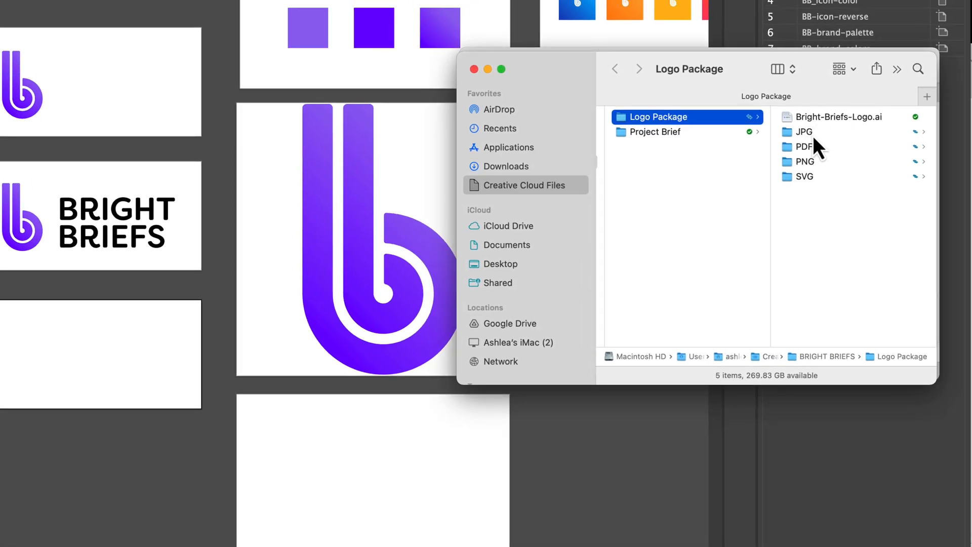
Step: Check the PDF, SVG and JPG export folders in Finder
left_click(804, 131)
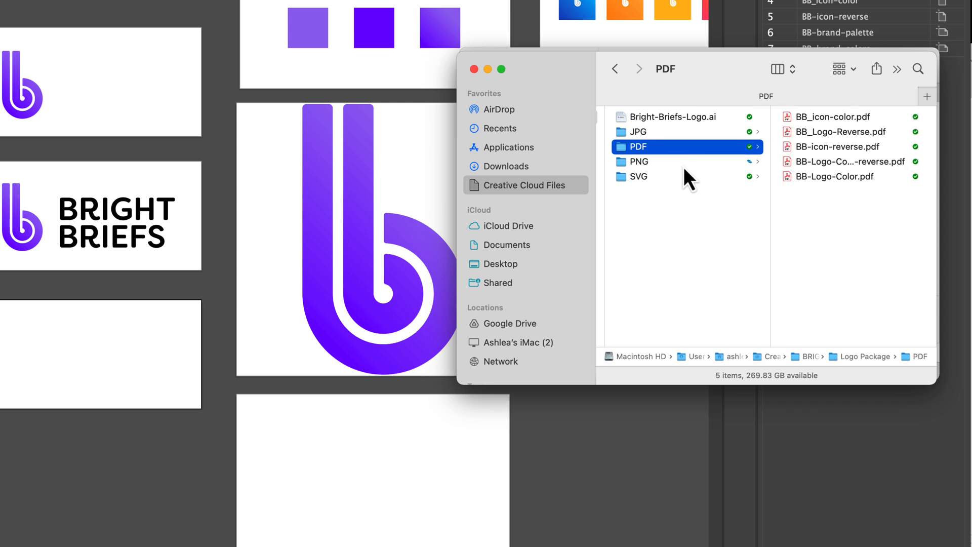
left_click(639, 176)
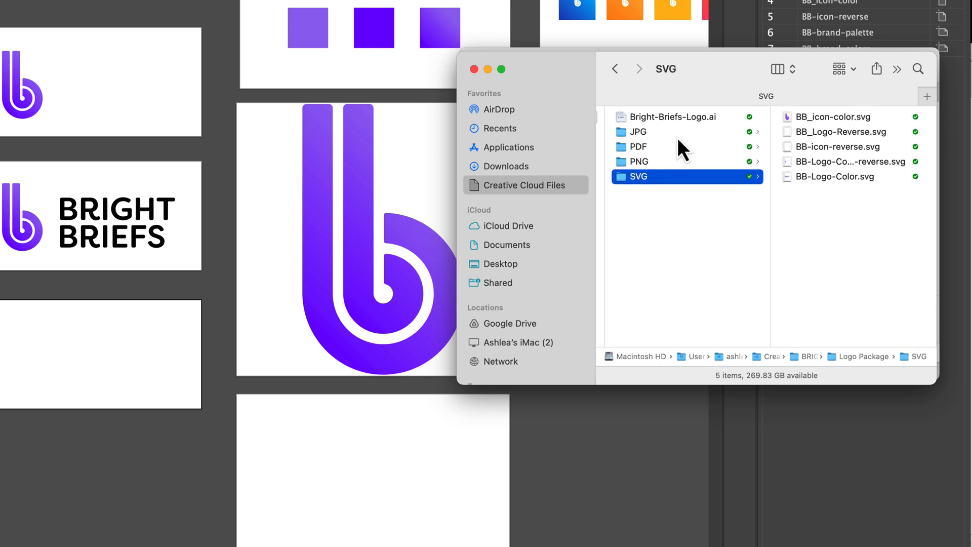
left_click(645, 132)
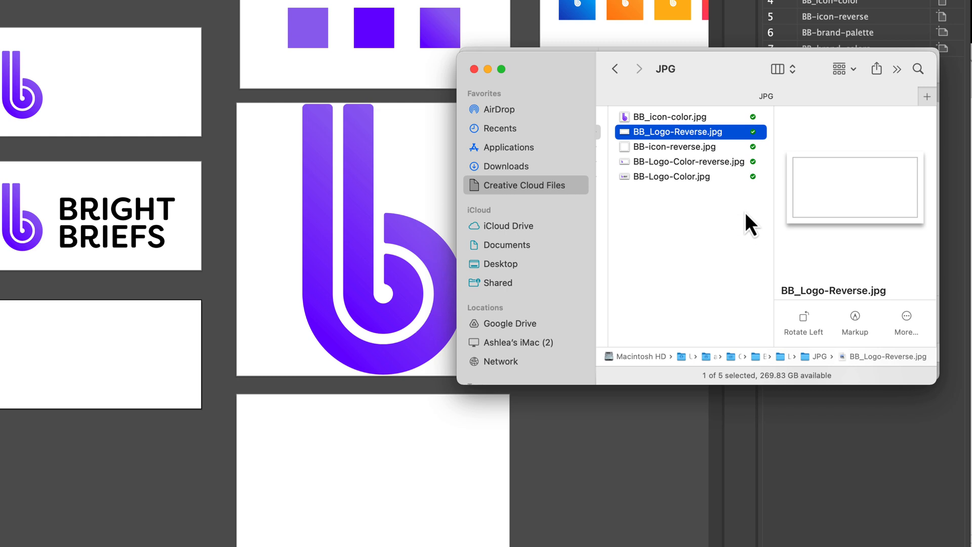
Step: Remove the blank reverse JPG files and return to the Illustrator document
left_click(672, 147)
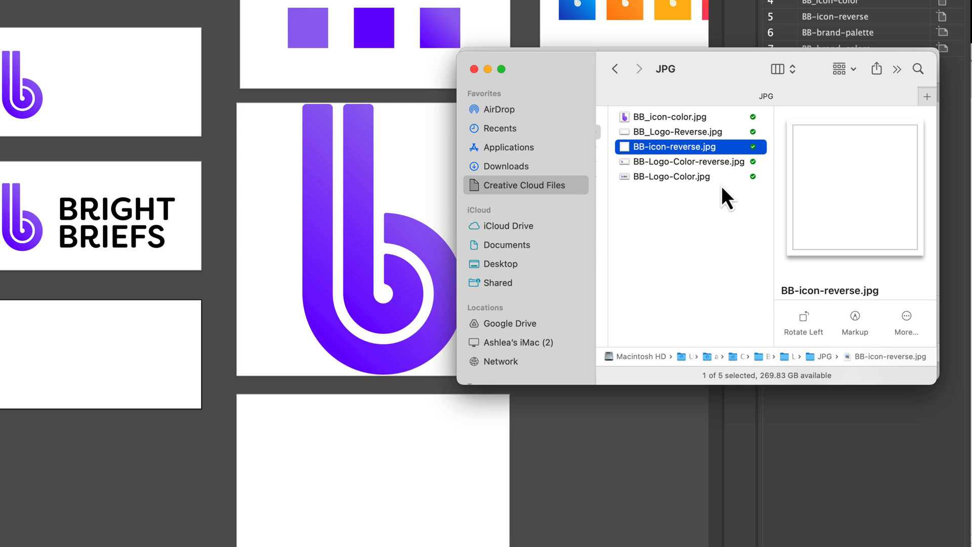
left_click(676, 132)
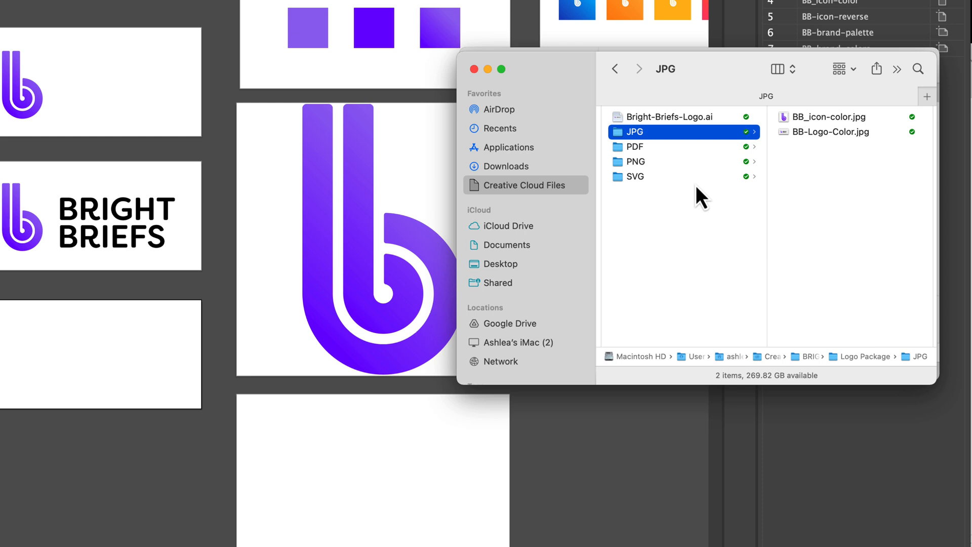
left_click(614, 69)
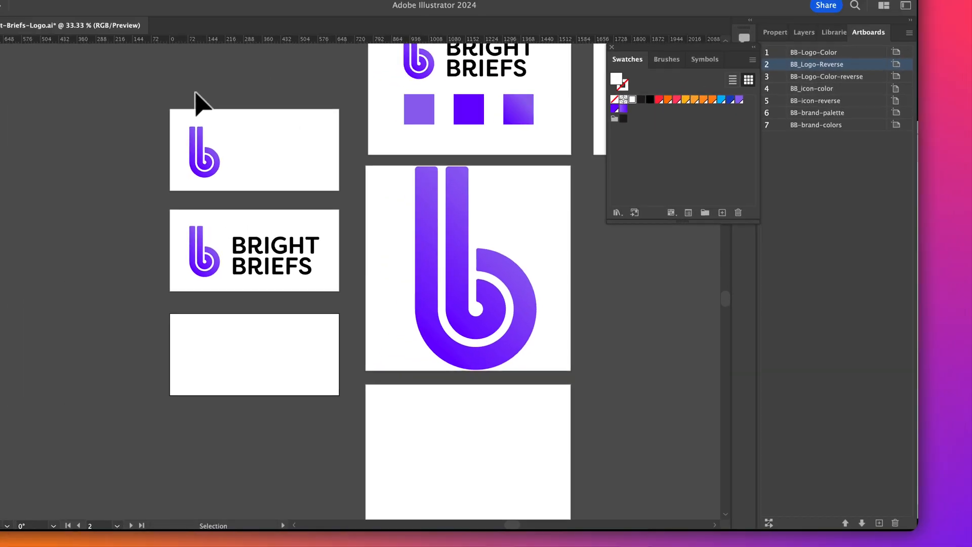
Step: Start Save As and choose to save on the computer rather than the cloud
left_click(145, 51)
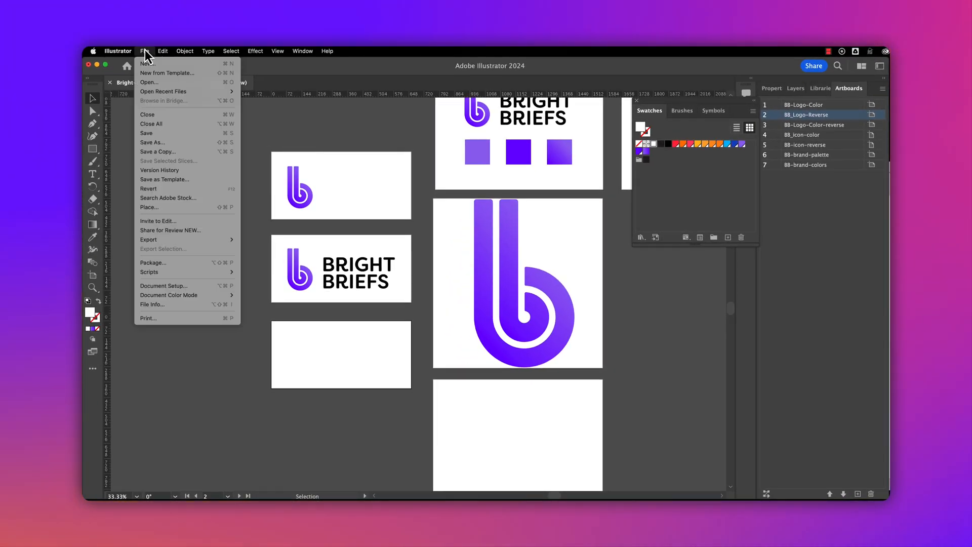
mouse_move(153, 141)
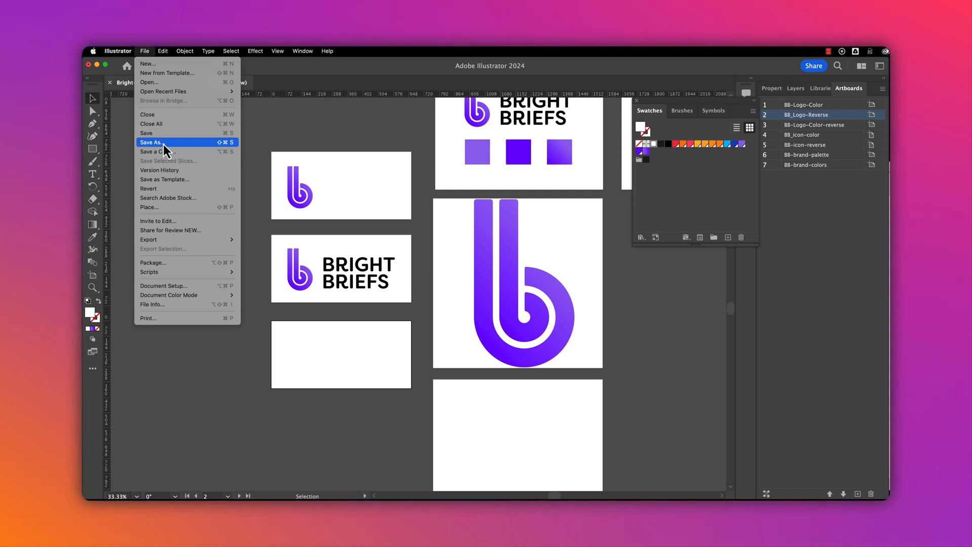
left_click(152, 143)
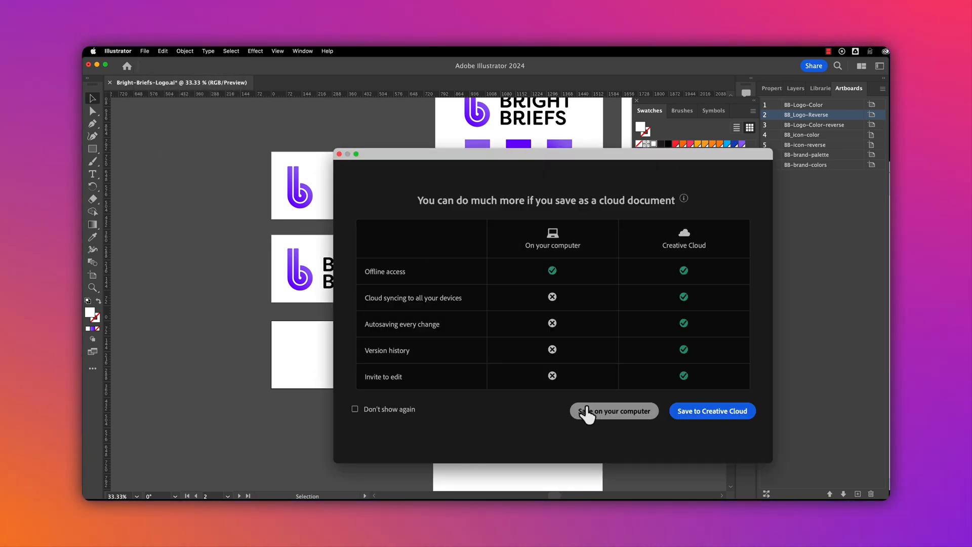
left_click(614, 410)
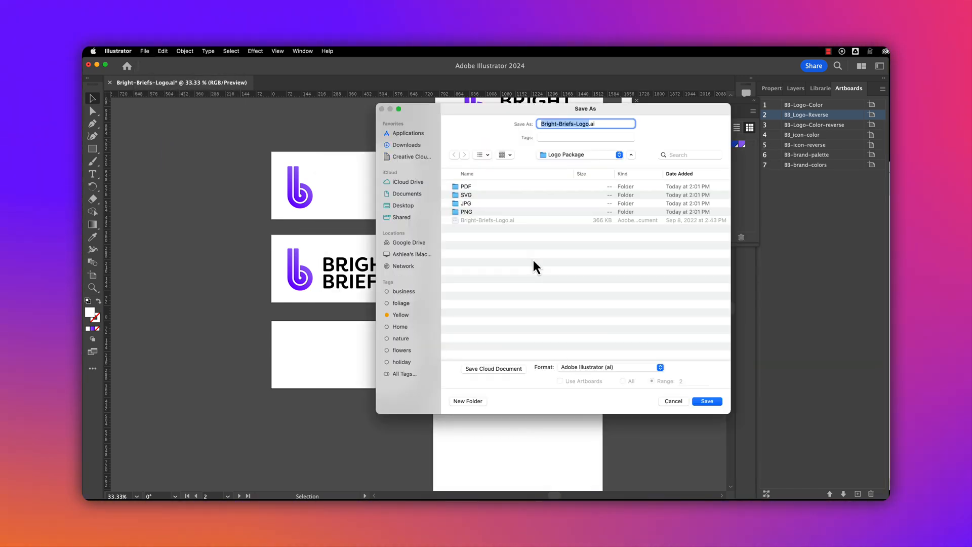
mouse_move(473, 401)
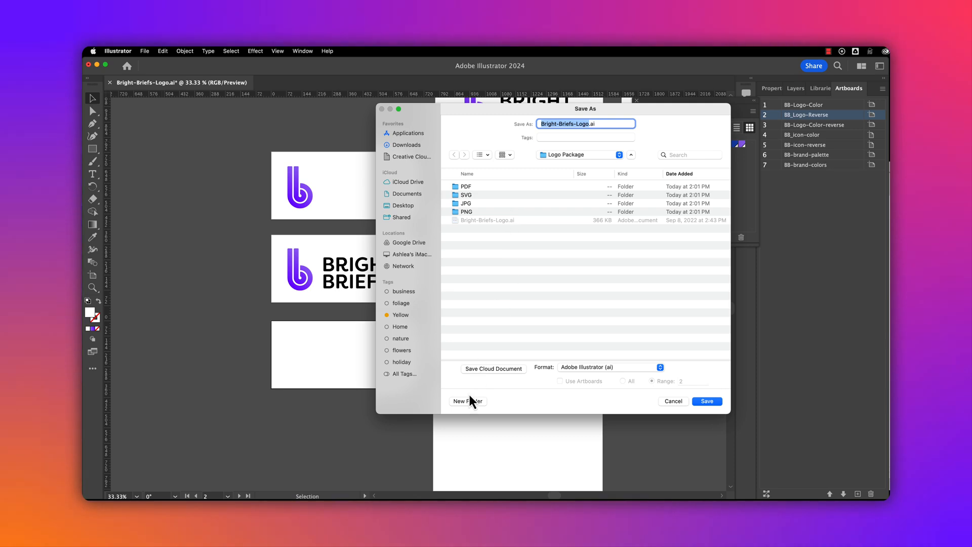
Step: Create a new folder named EPS inside Logo Package
left_click(468, 401)
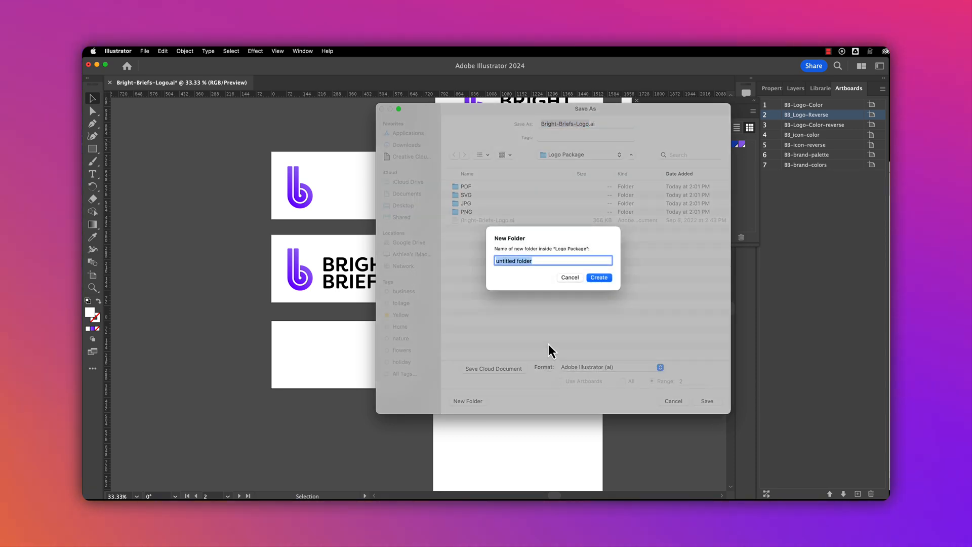
type("EPS")
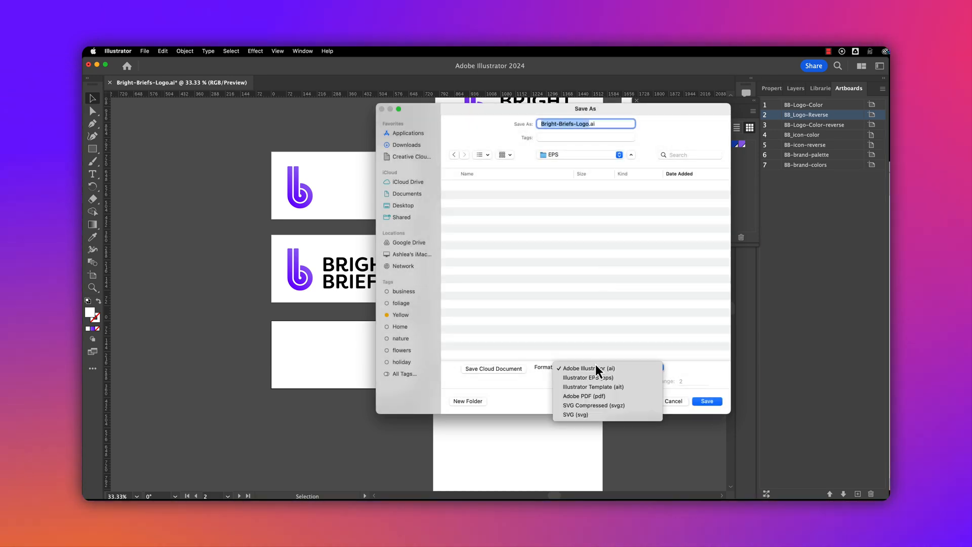
Step: Save as Illustrator EPS using artboards with range 1-5
left_click(587, 376)
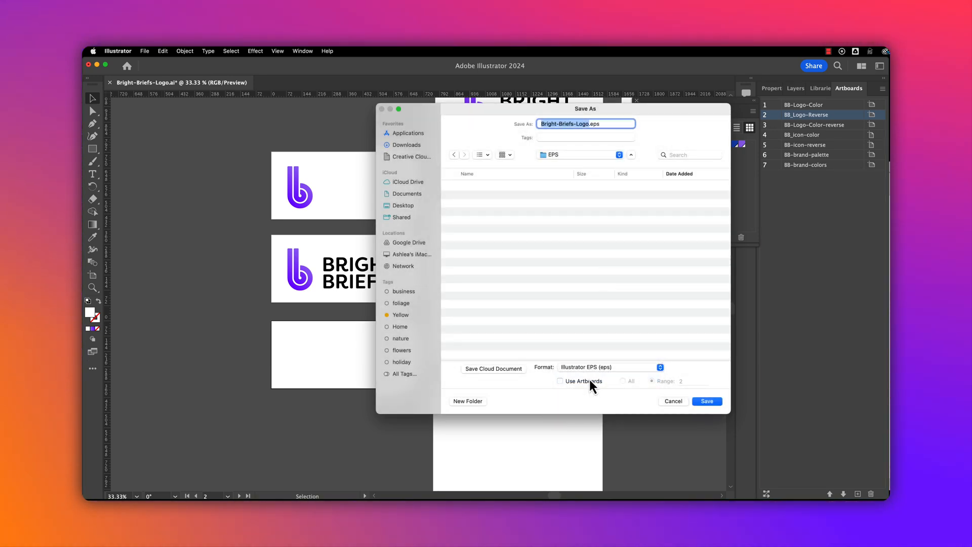
left_click(560, 381)
type("1")
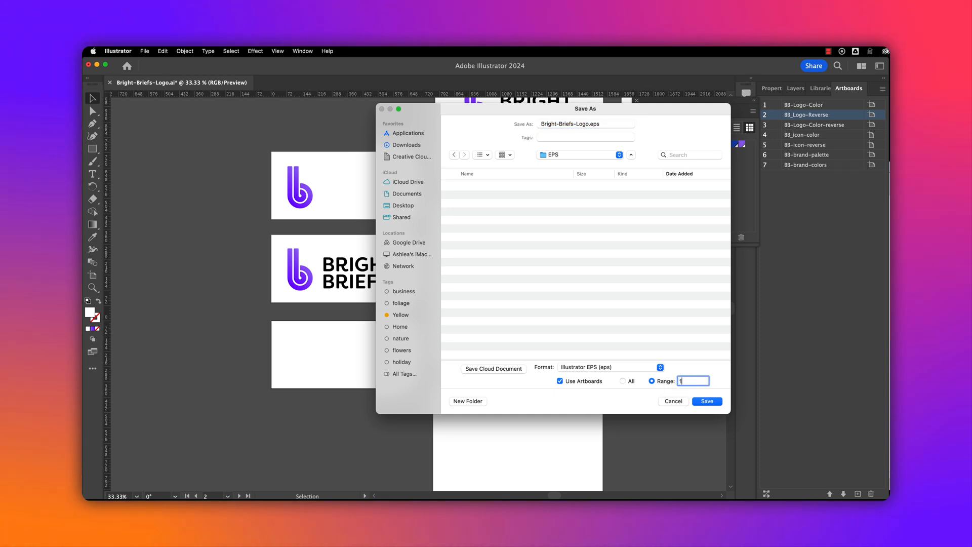
type("-5")
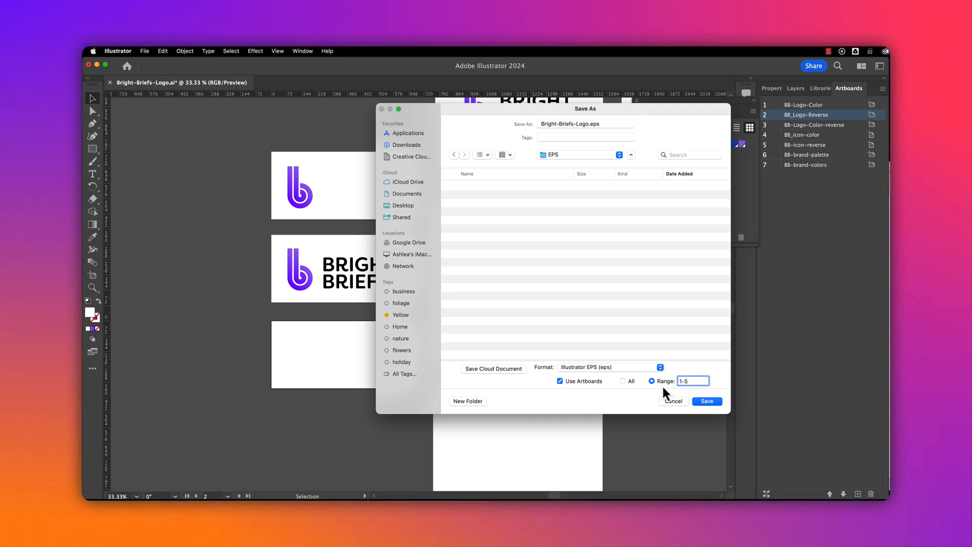
left_click(706, 401)
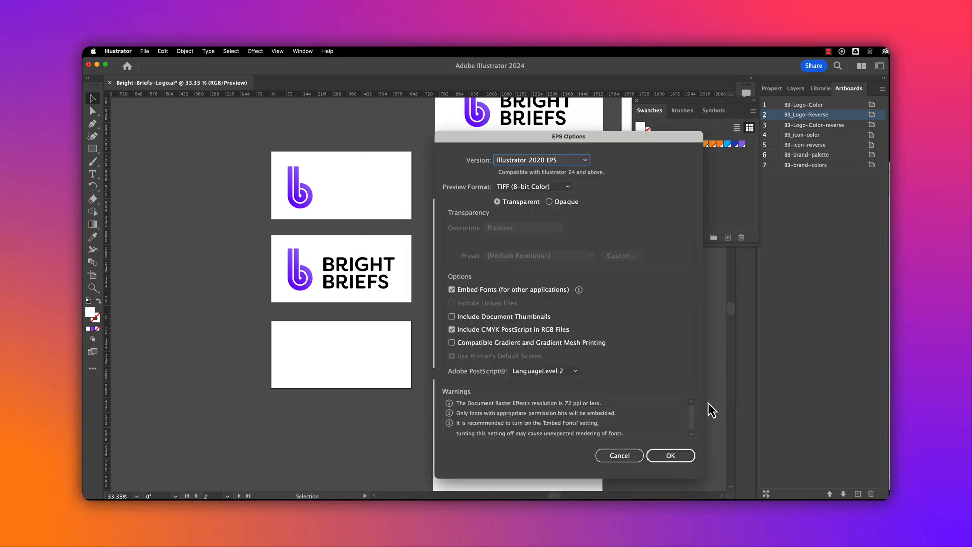